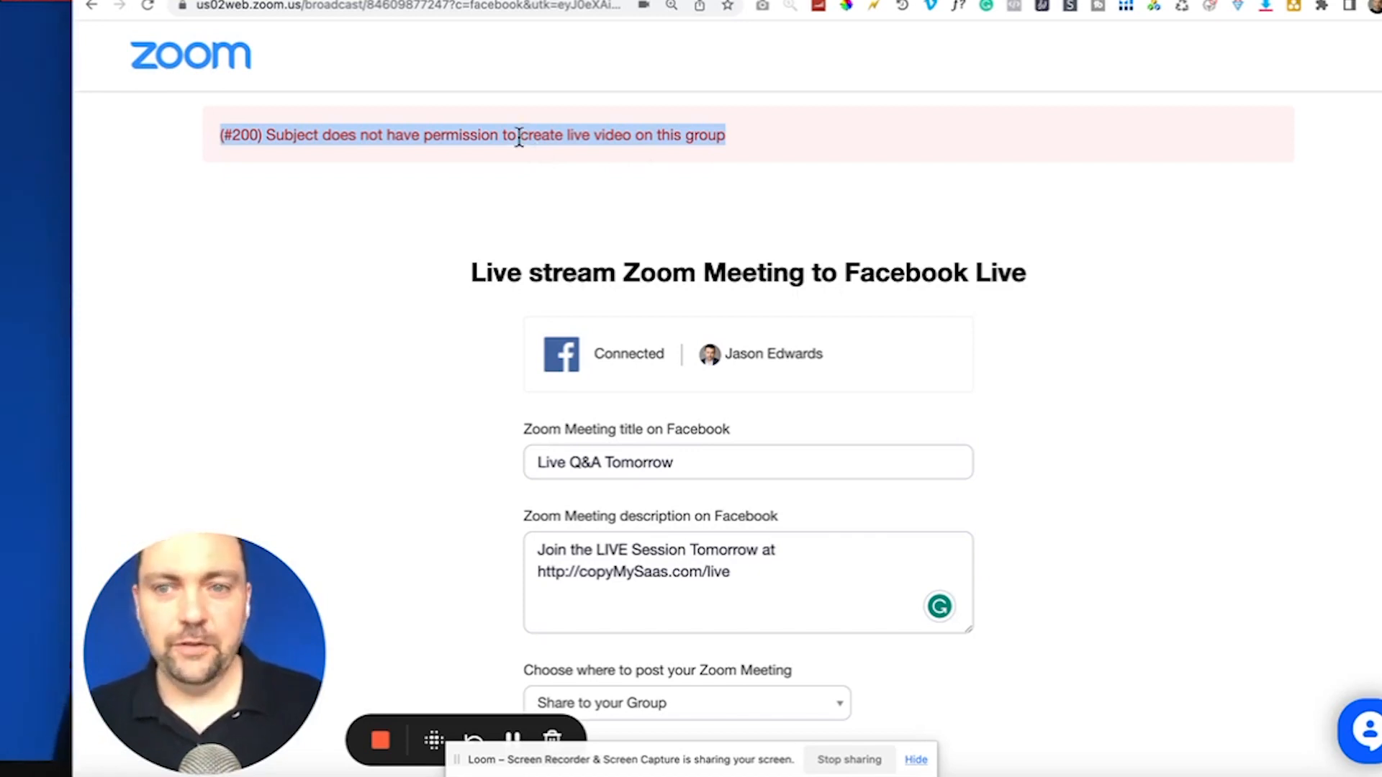
Retry starting the live stream to the group from the Zoom Facebook Live form
{"action": "scroll", "scroll_direction": "down", "scroll_amount": 3}
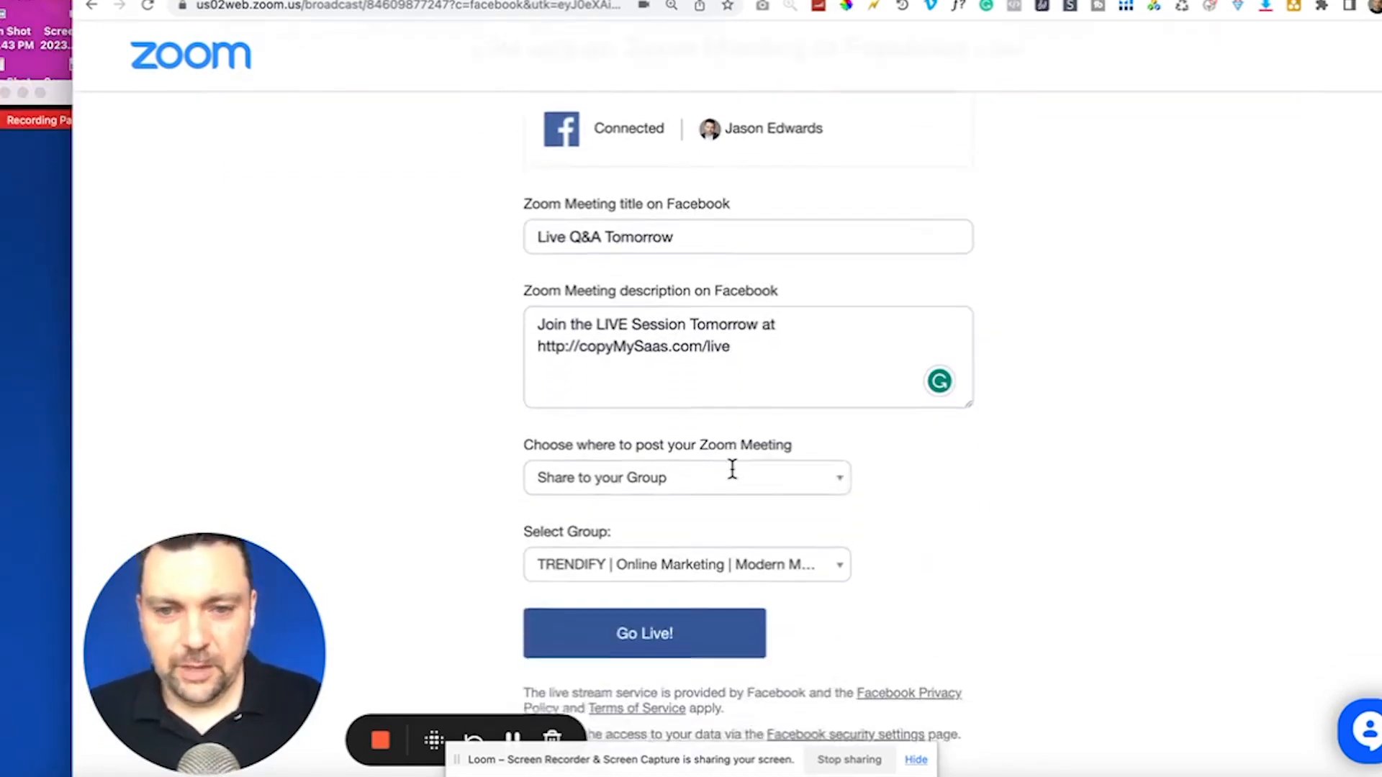
{"action": "scroll", "scroll_direction": "down", "scroll_amount": 3}
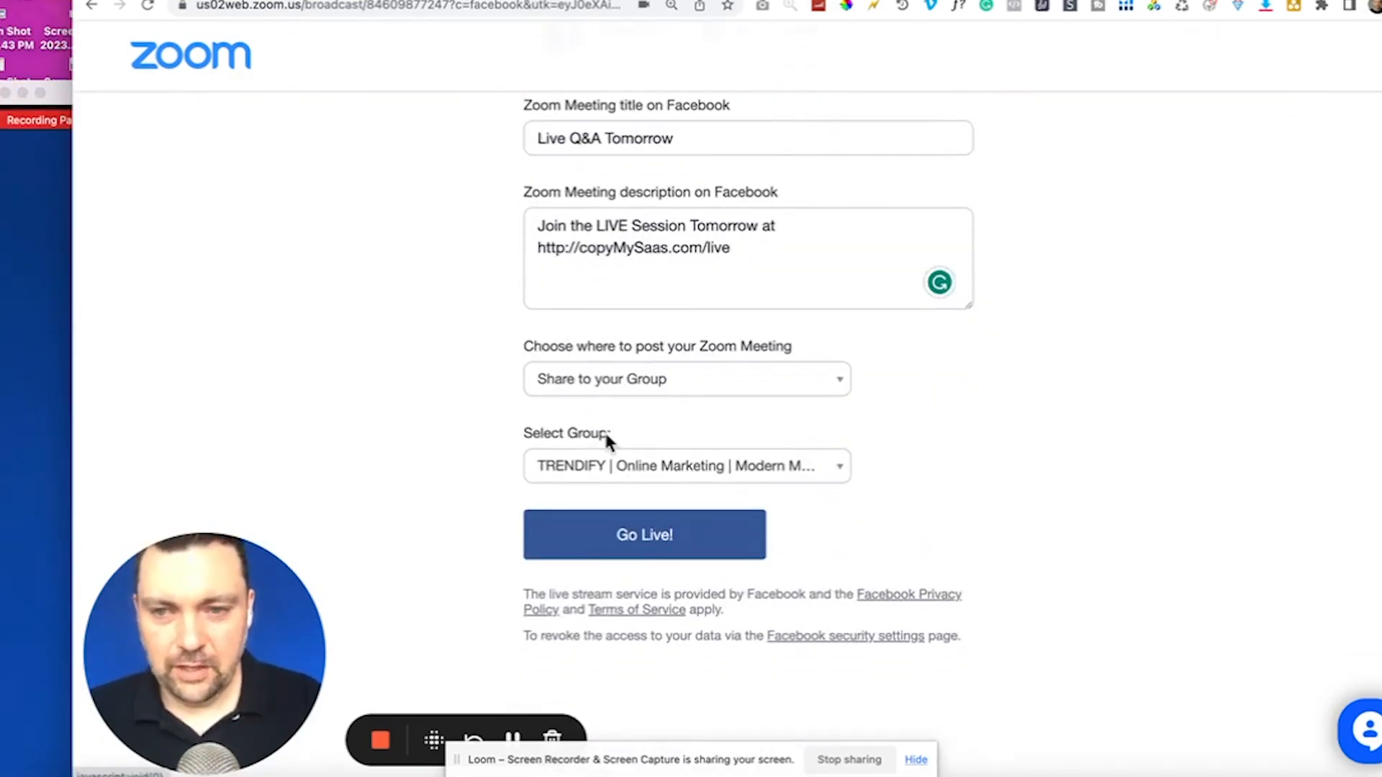
{"action": "left_click", "coordinate": [644, 534]}
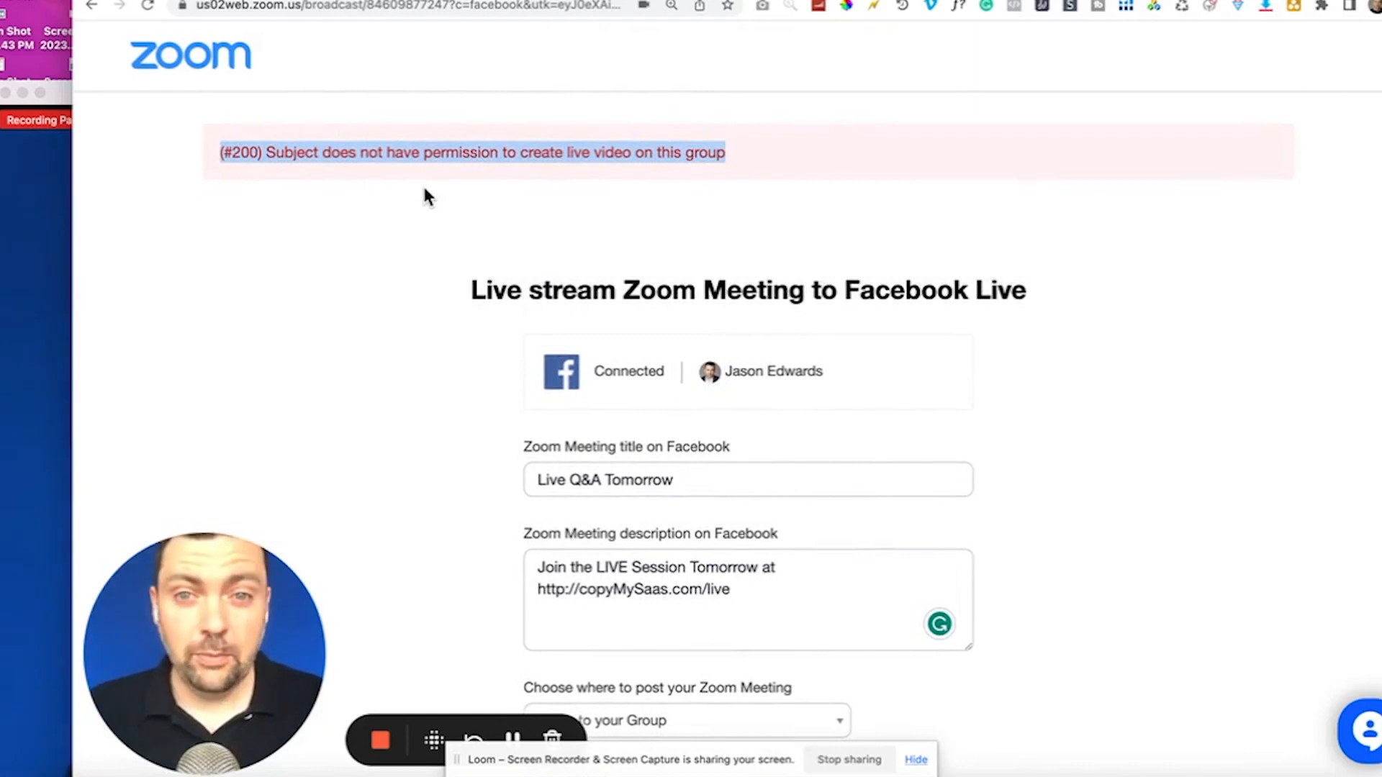
{"action": "mouse_move", "coordinate": [648, 153]}
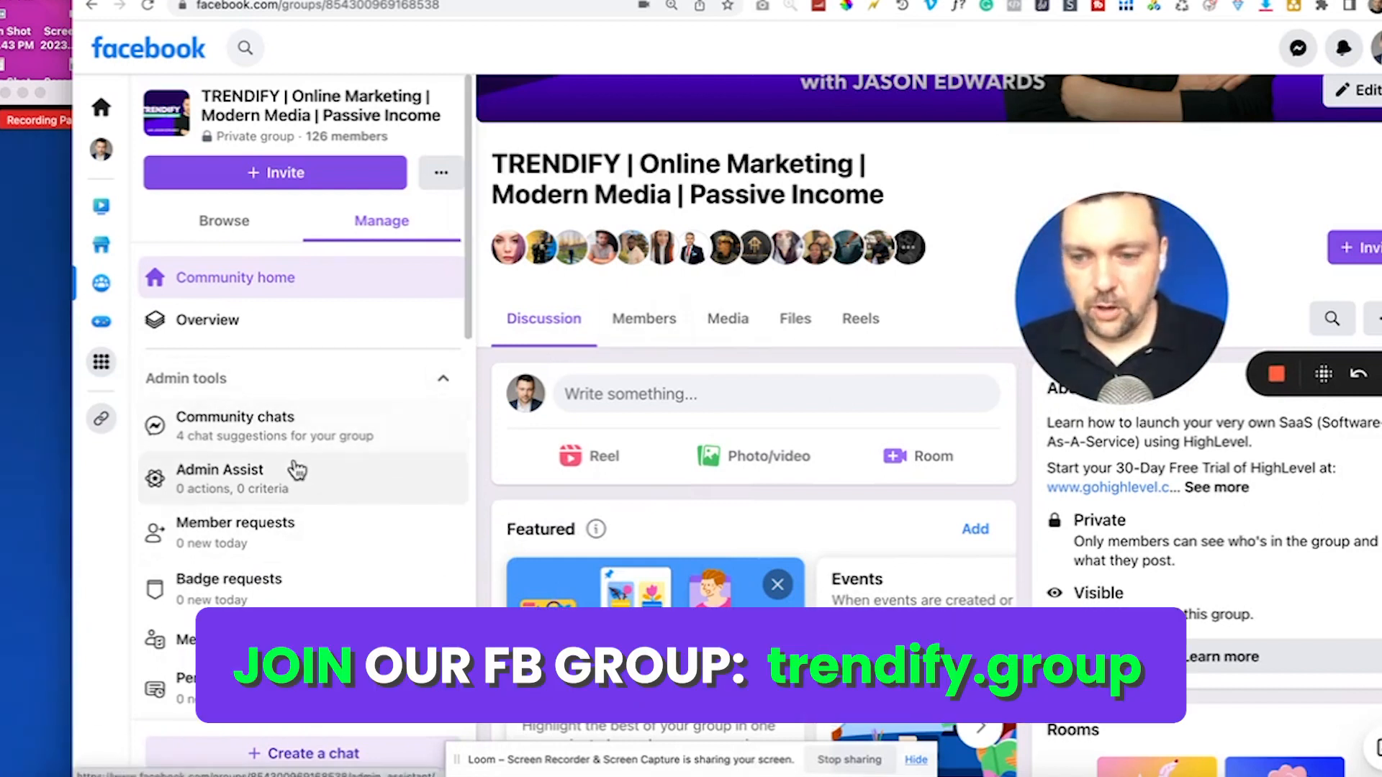
Reach the TRENDIFY group's advanced settings and bring up its connected apps list
{"action": "scroll", "scroll_direction": "down", "scroll_amount": 3}
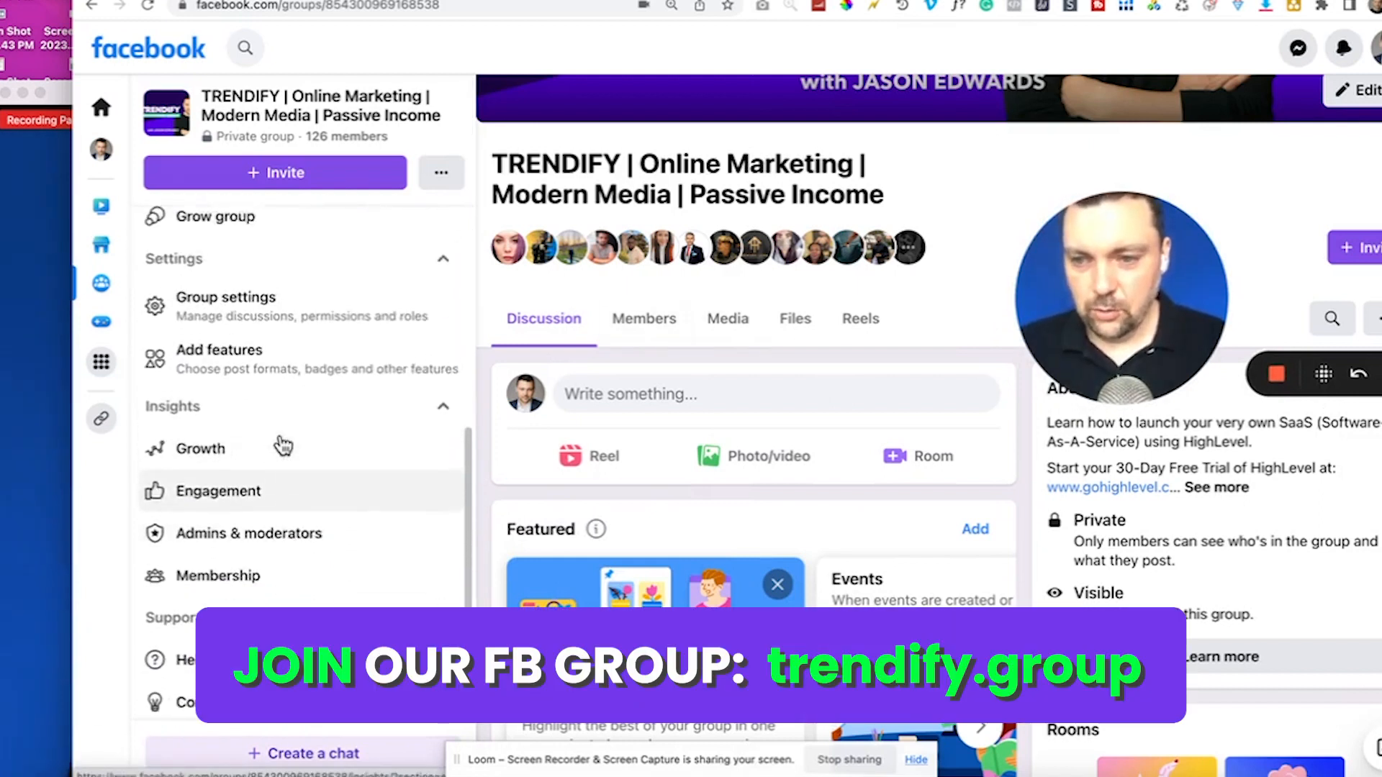
{"action": "left_click", "coordinate": [226, 296]}
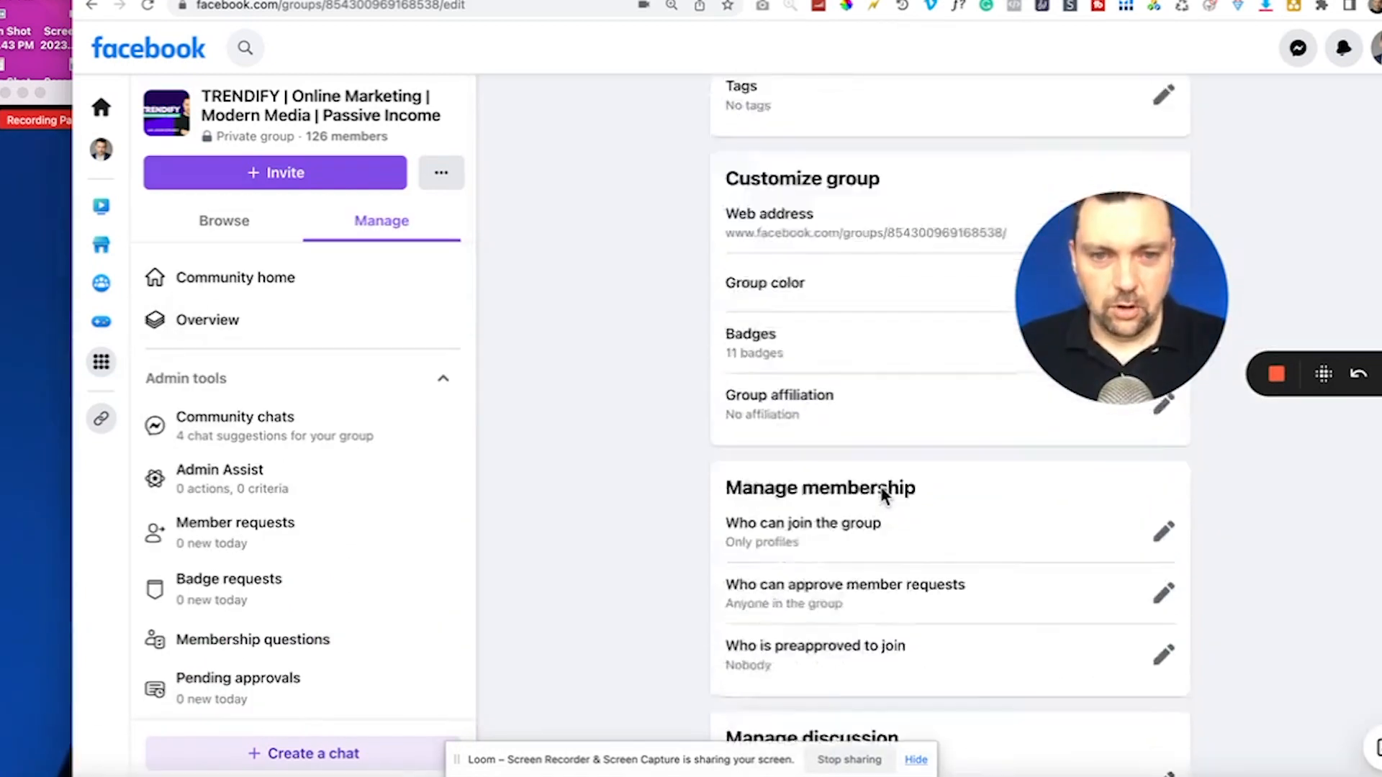
{"action": "scroll", "scroll_direction": "down", "scroll_amount": 3}
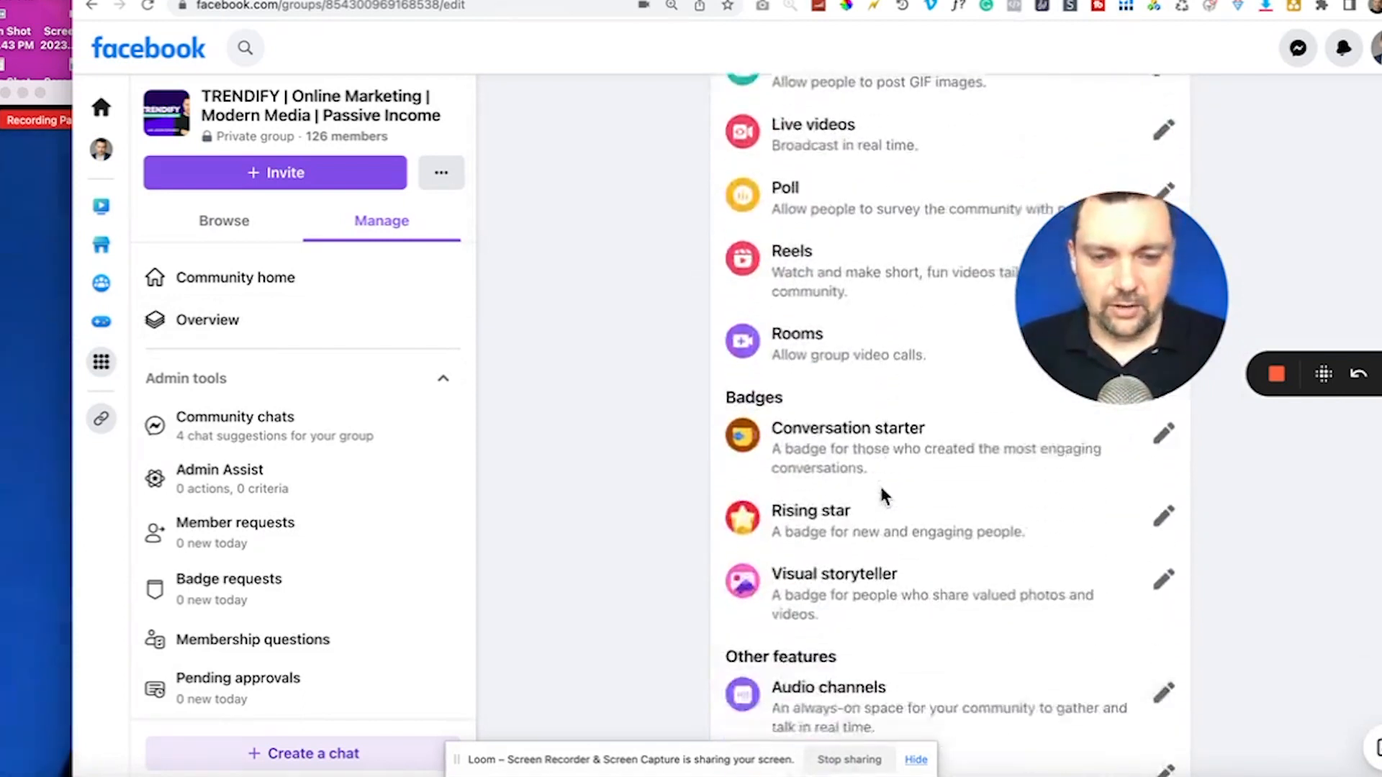
{"action": "scroll", "scroll_direction": "down", "scroll_amount": 3}
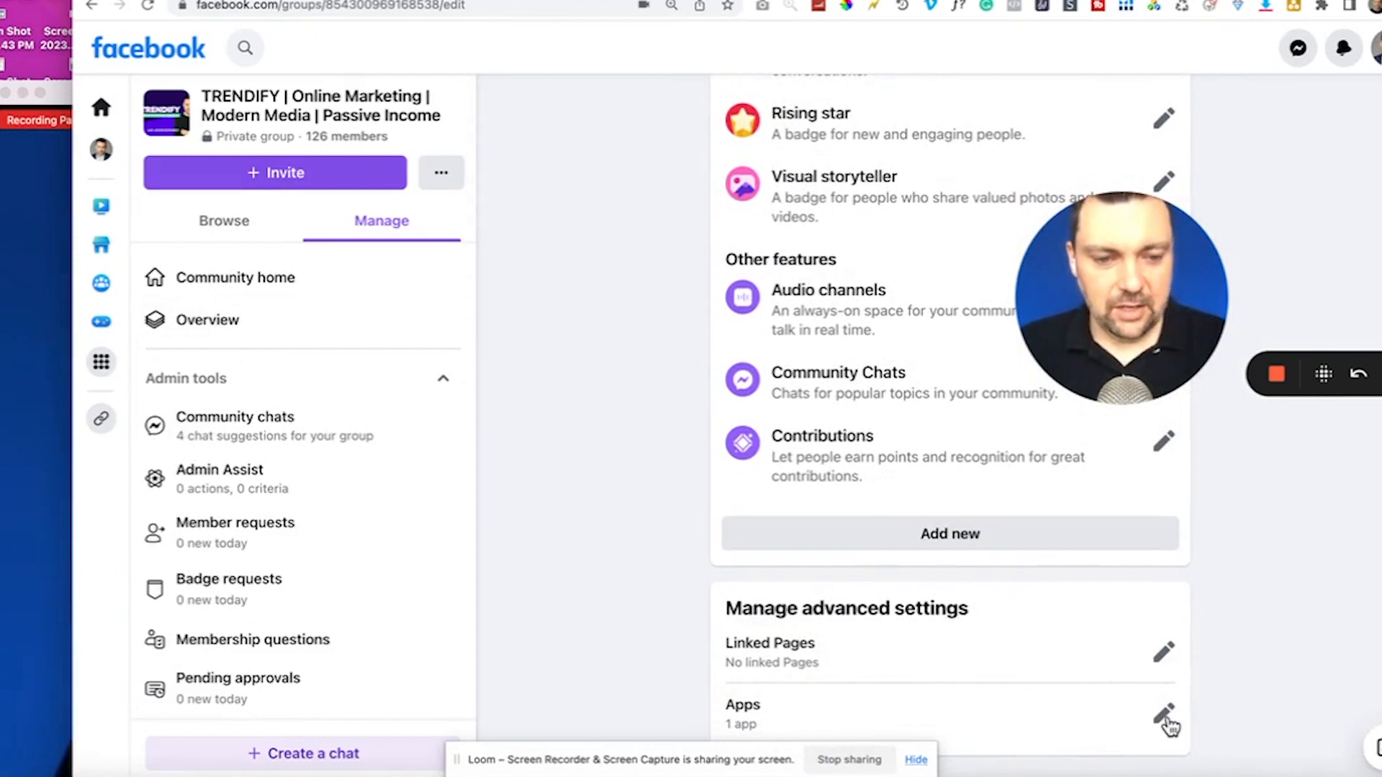
{"action": "left_click", "coordinate": [1163, 714]}
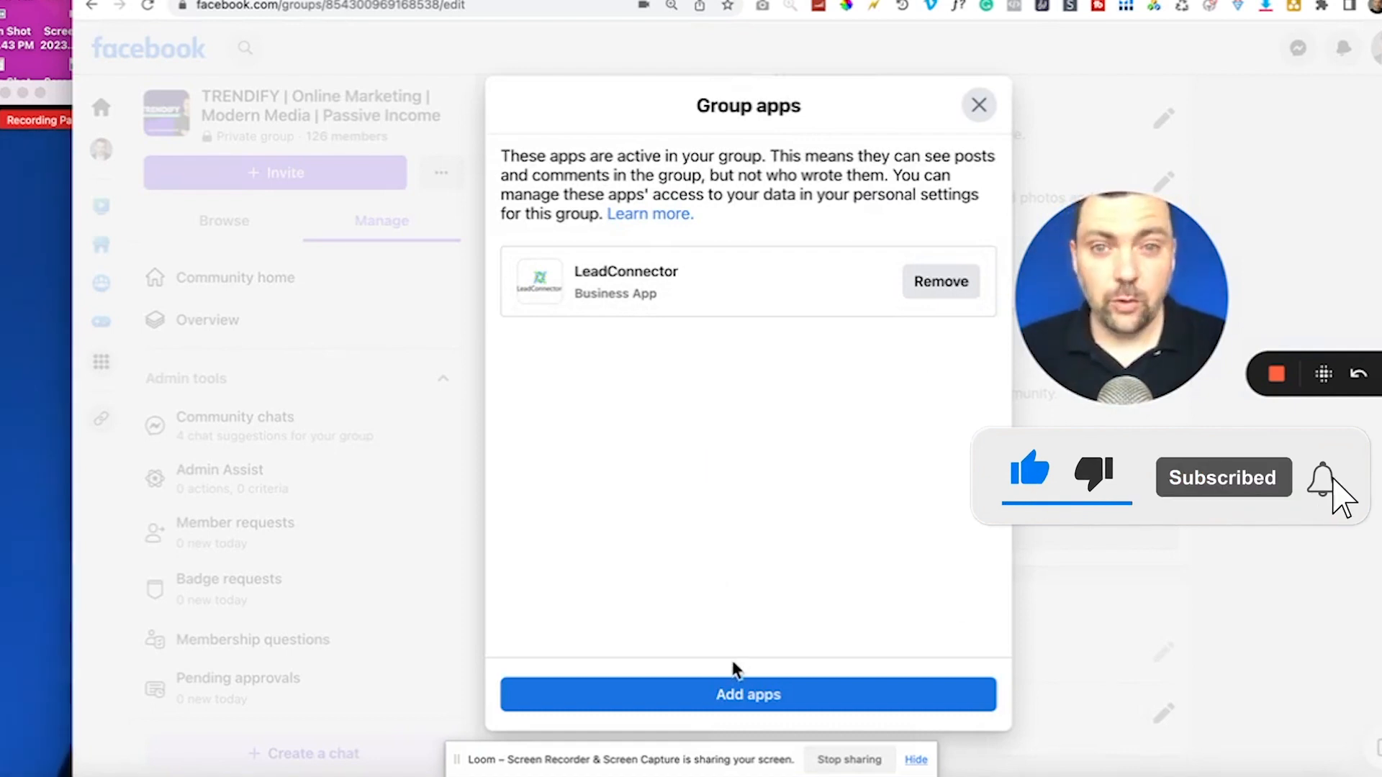
{"action": "mouse_move", "coordinate": [722, 709]}
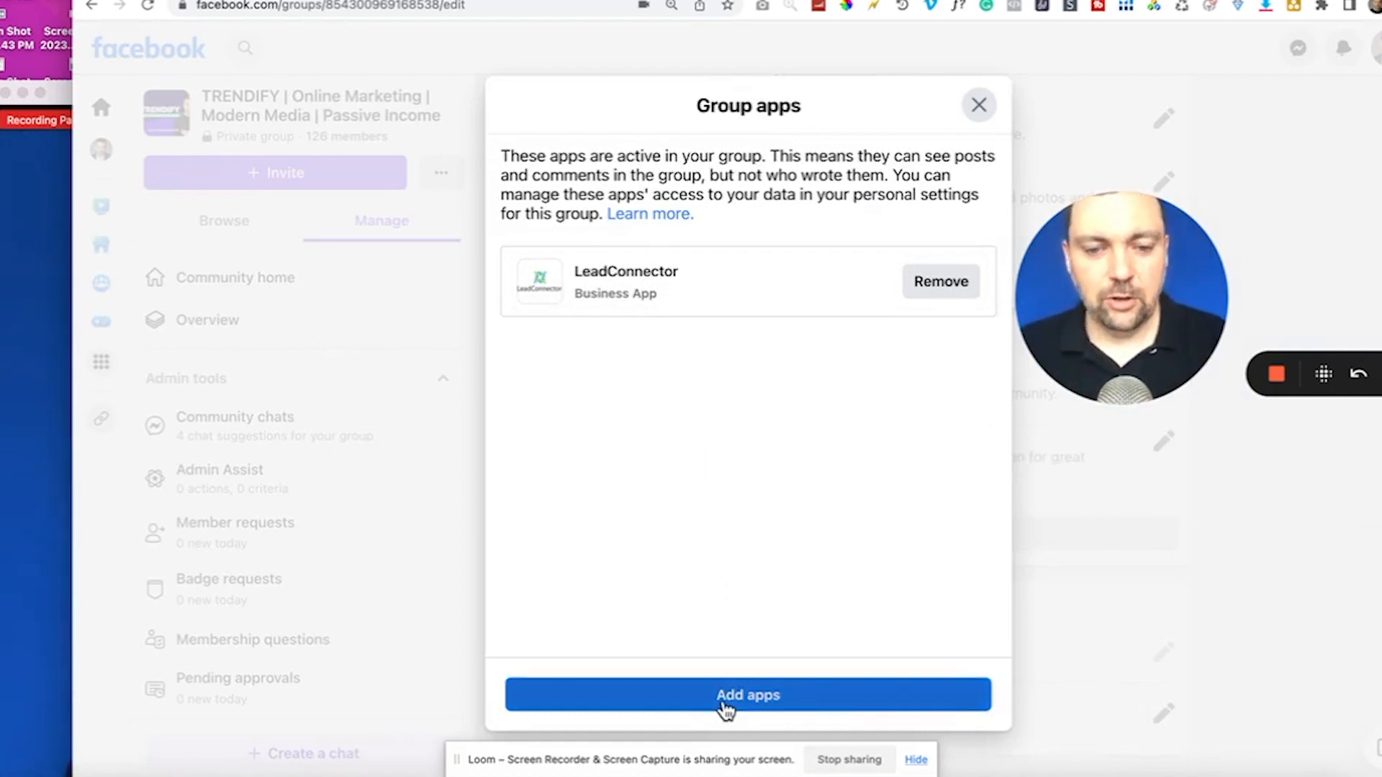
Begin adding another app to the group from the Group apps dialog
{"action": "left_click", "coordinate": [748, 694]}
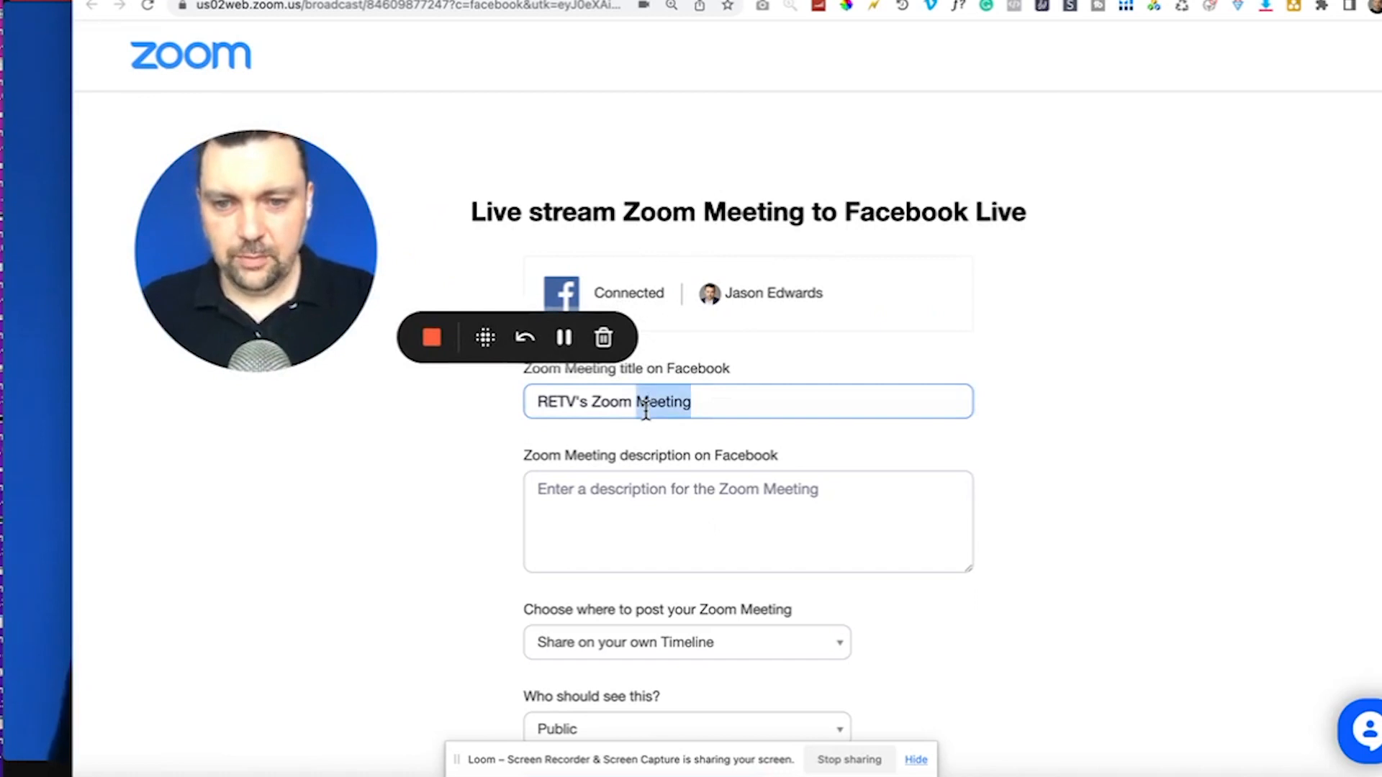
Title the stream 'Testing For Tomorrow', describe the live class at CopyMySaas.com/live, and share to TRENDIFY
{"action": "type", "text": "Testing For Tomor"}
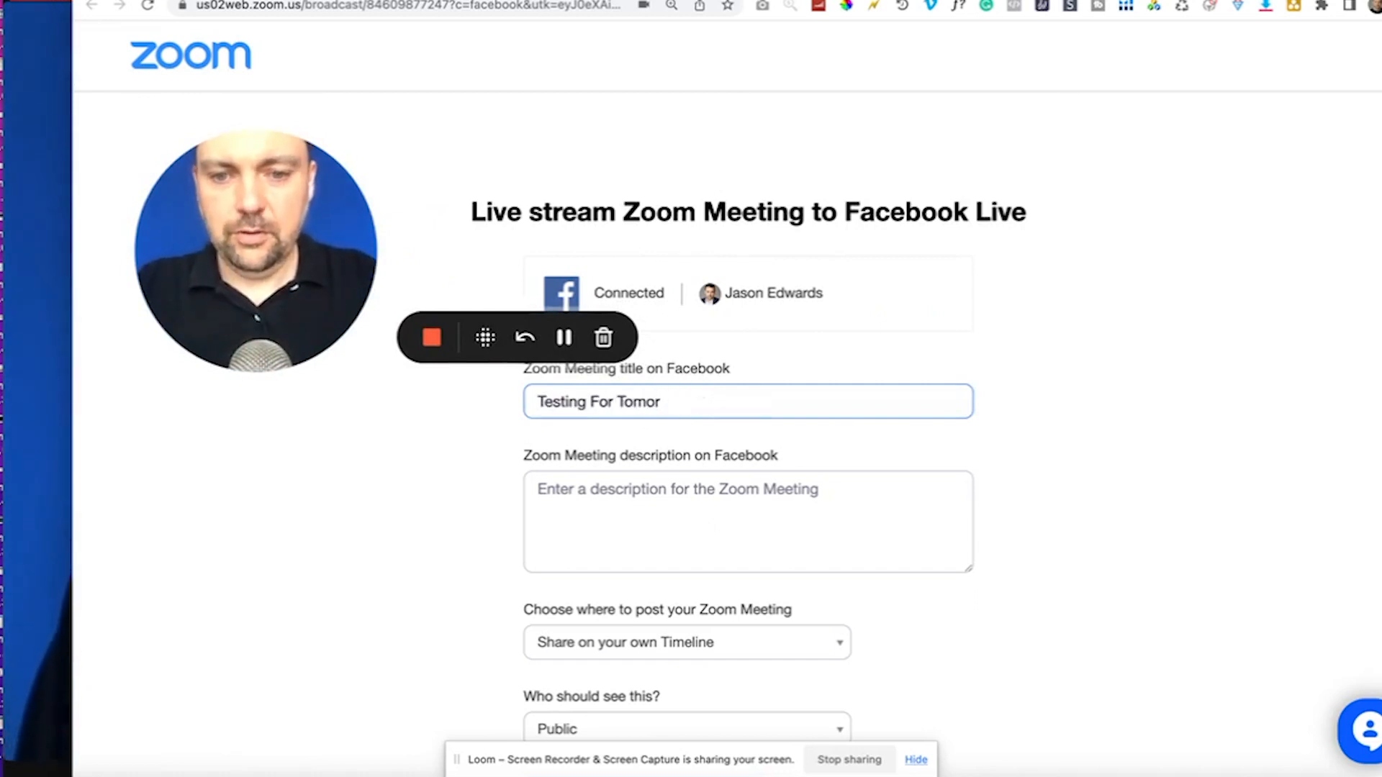
{"action": "type", "text": "Join our live c"}
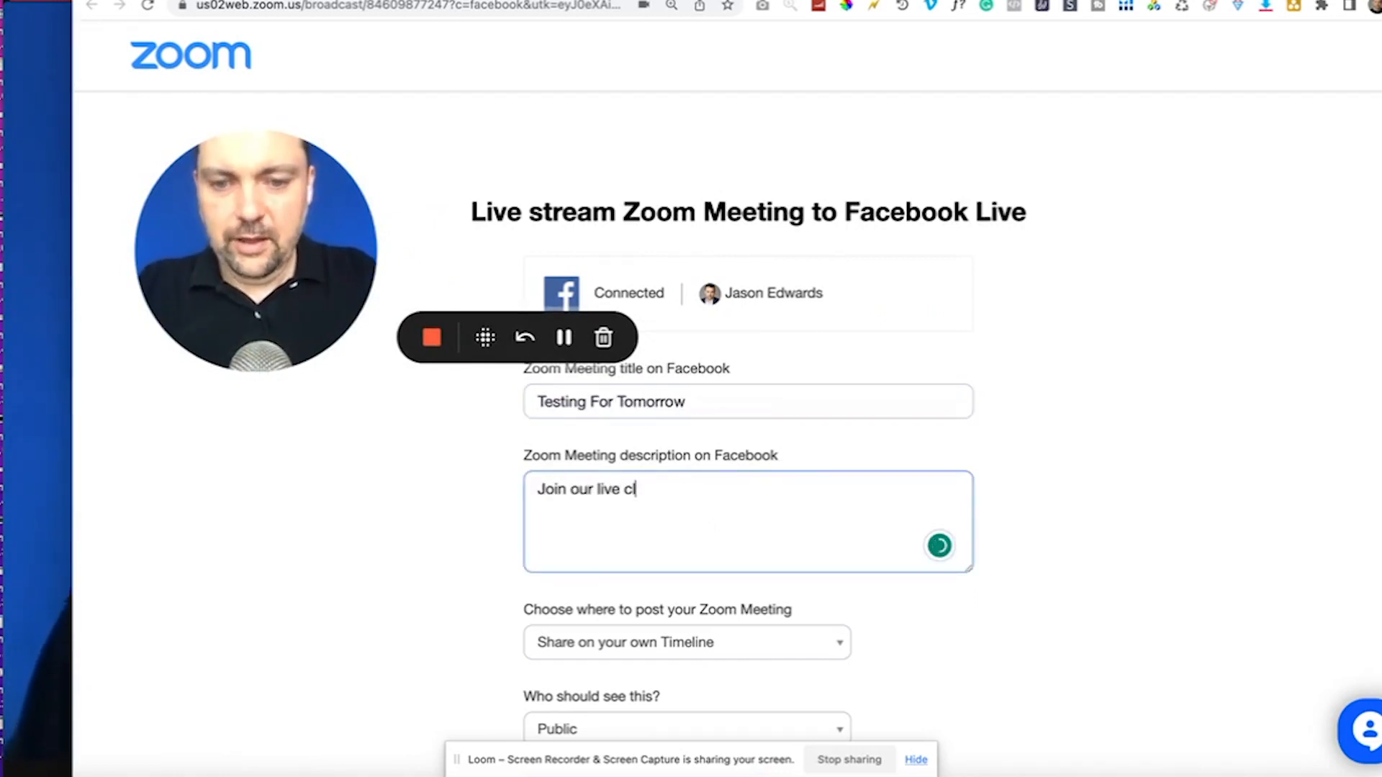
{"action": "type", "text": "lass at http://CopyMySaas.com/live"}
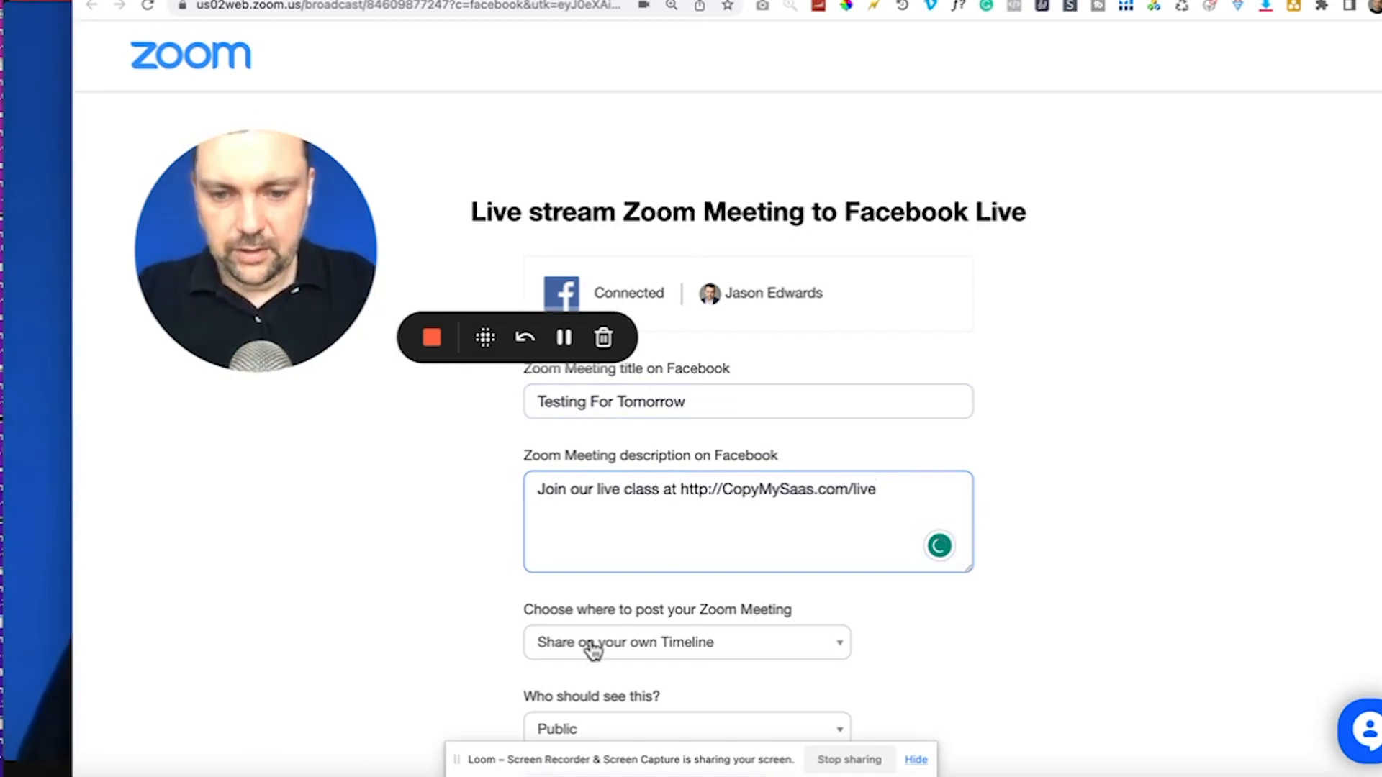
{"action": "left_click", "coordinate": [687, 643]}
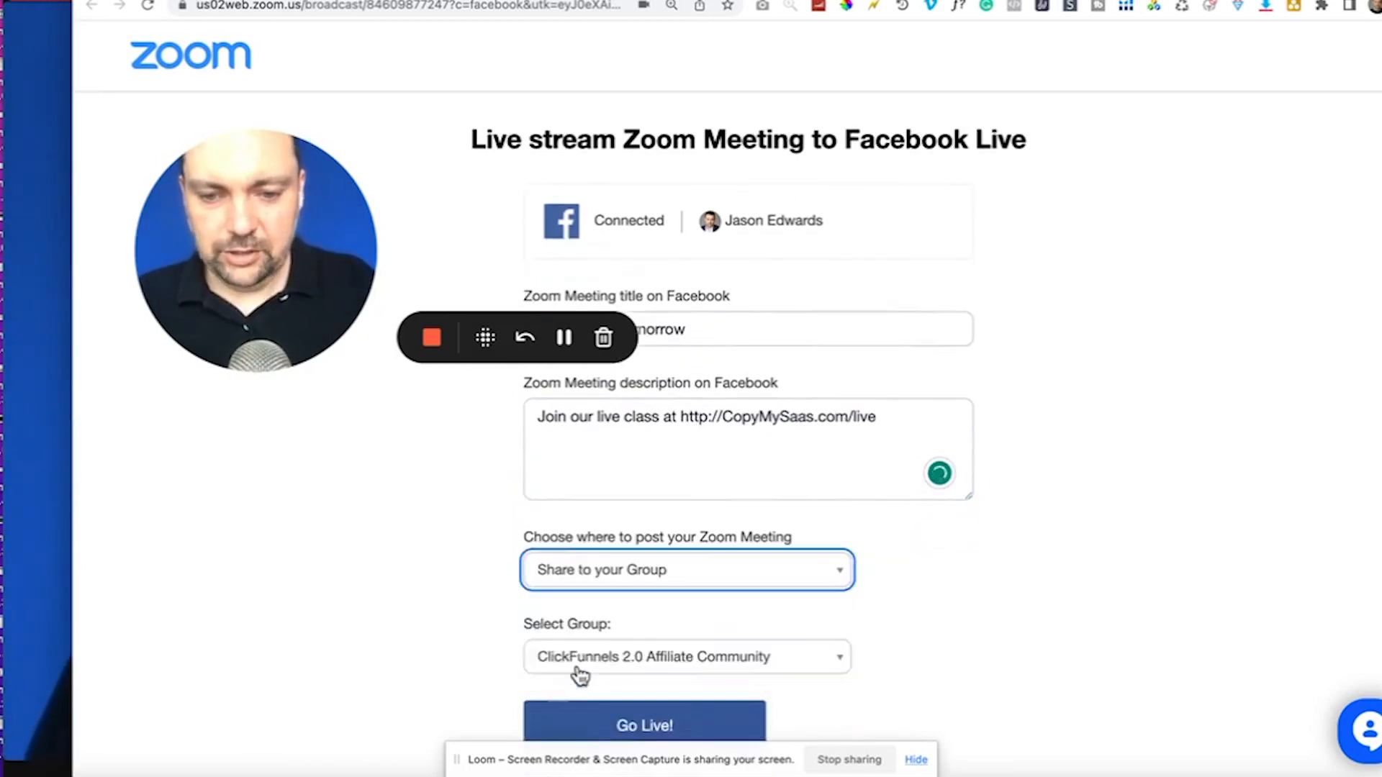
{"action": "left_click", "coordinate": [685, 657]}
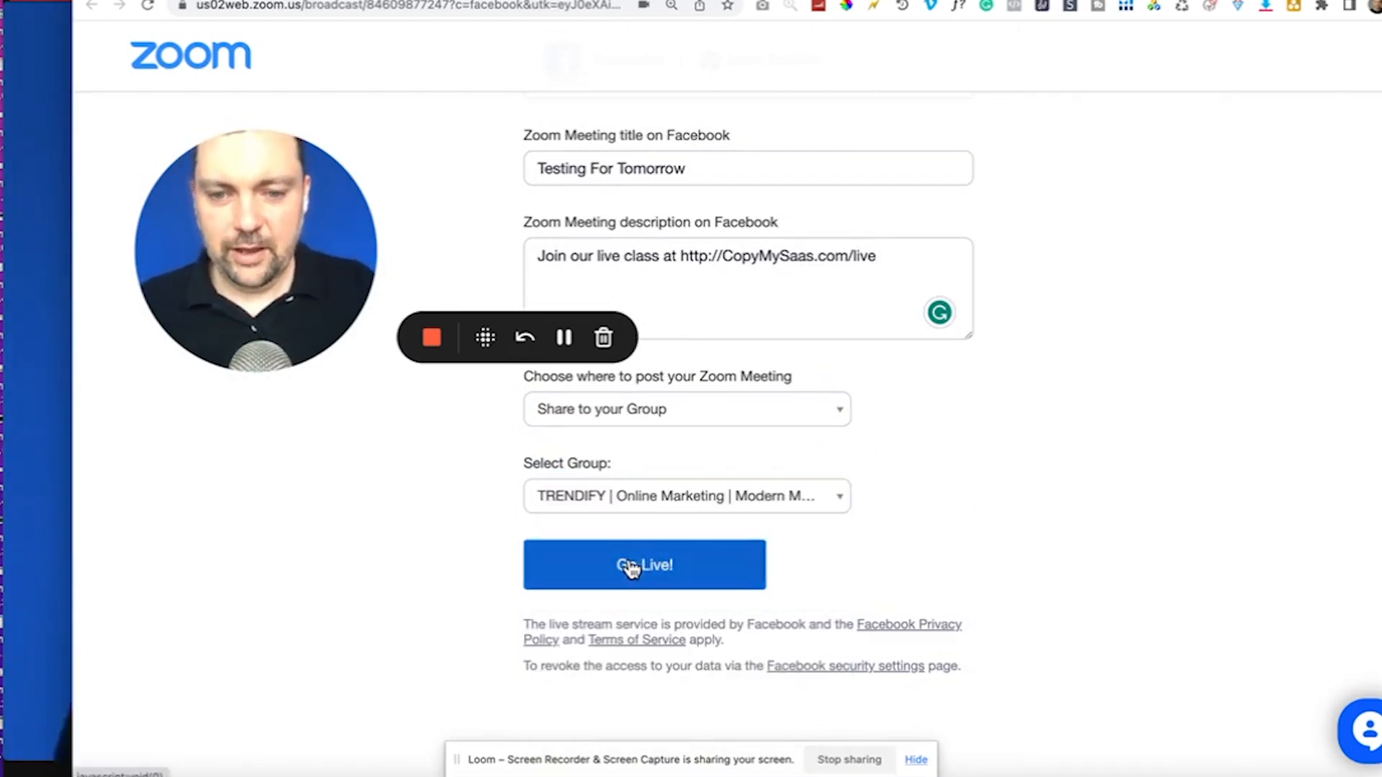
Go live to the TRENDIFY group and acknowledge the livestream notice
{"action": "left_click", "coordinate": [645, 565]}
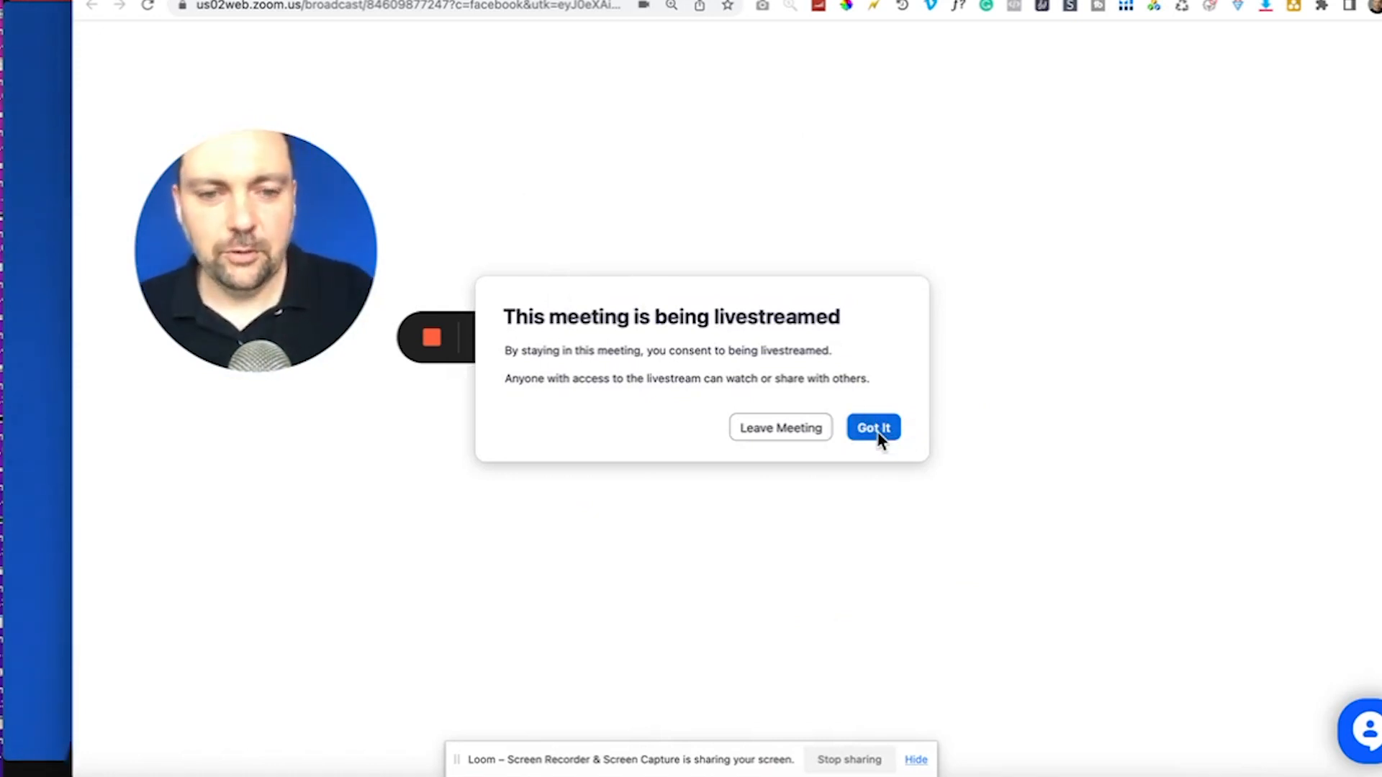
{"action": "left_click", "coordinate": [872, 427]}
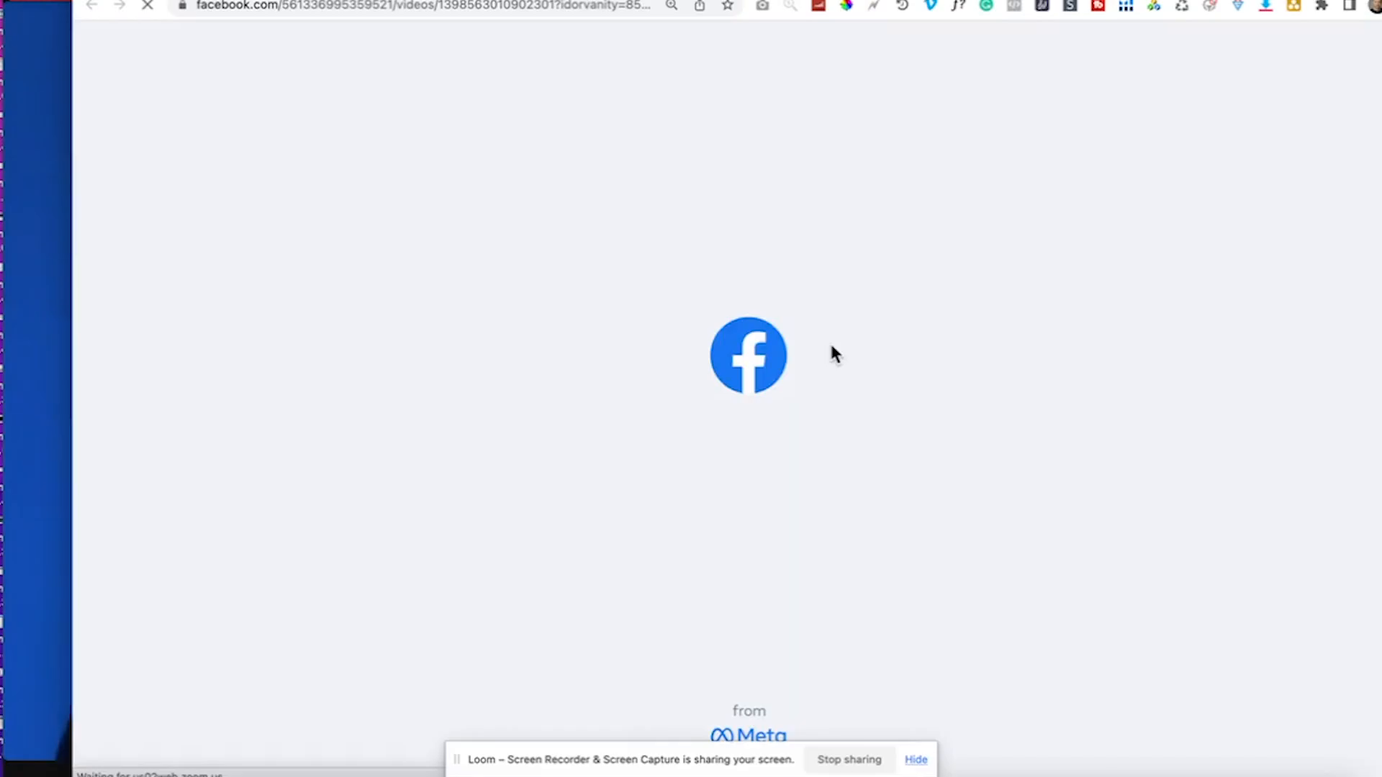